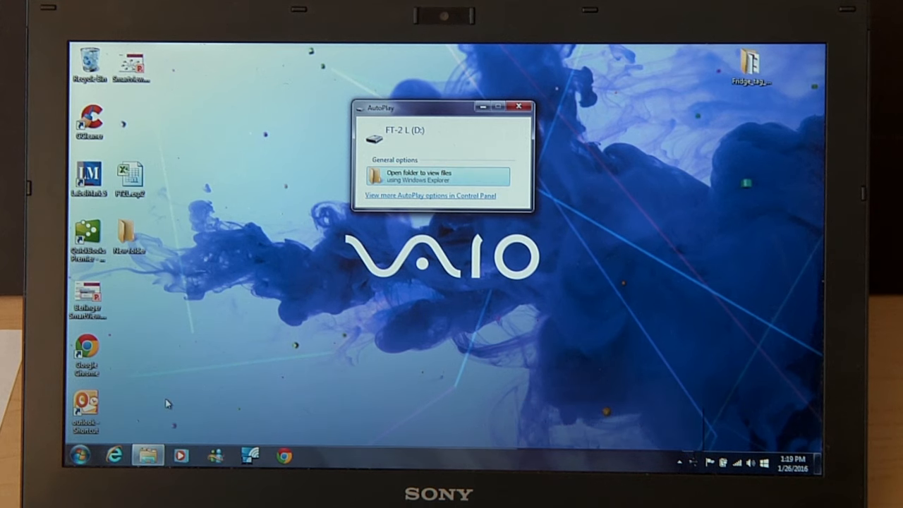
Step: Open the FT-2 L drive from the computer's drive list and select its text and PDF reports
{"action": "left_click", "coordinate": [80, 455]}
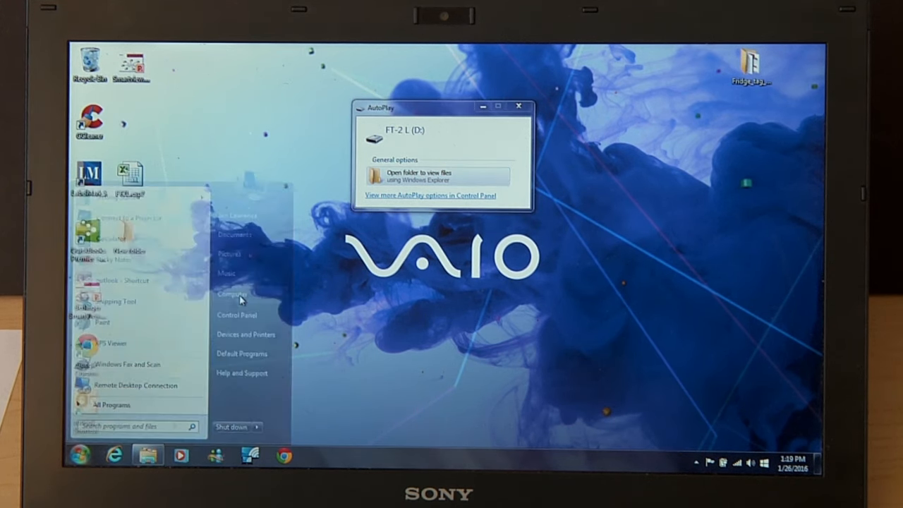
{"action": "left_click", "coordinate": [232, 293]}
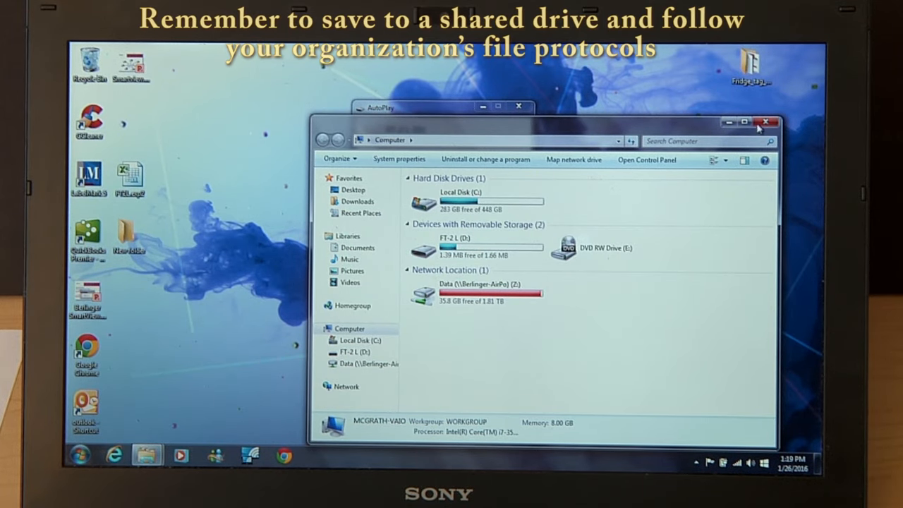
{"action": "left_click", "coordinate": [765, 121]}
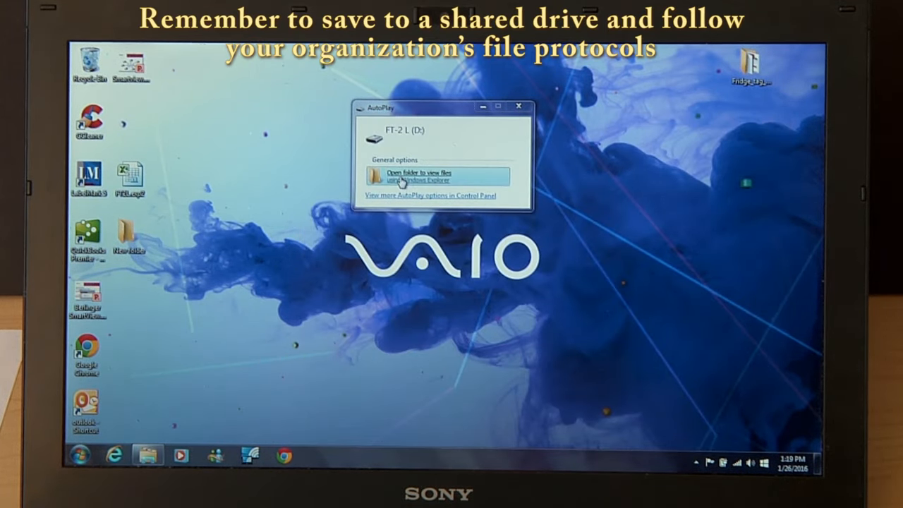
{"action": "left_click", "coordinate": [420, 176]}
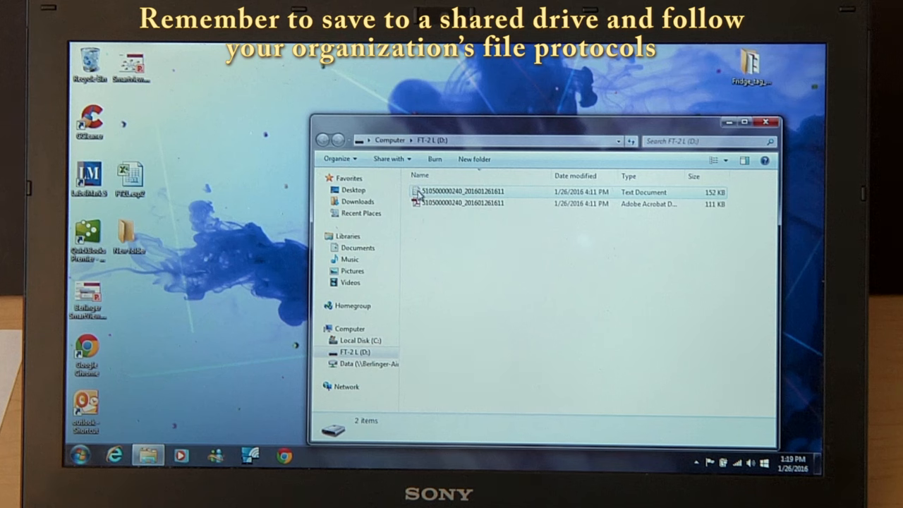
{"action": "left_click", "coordinate": [463, 192]}
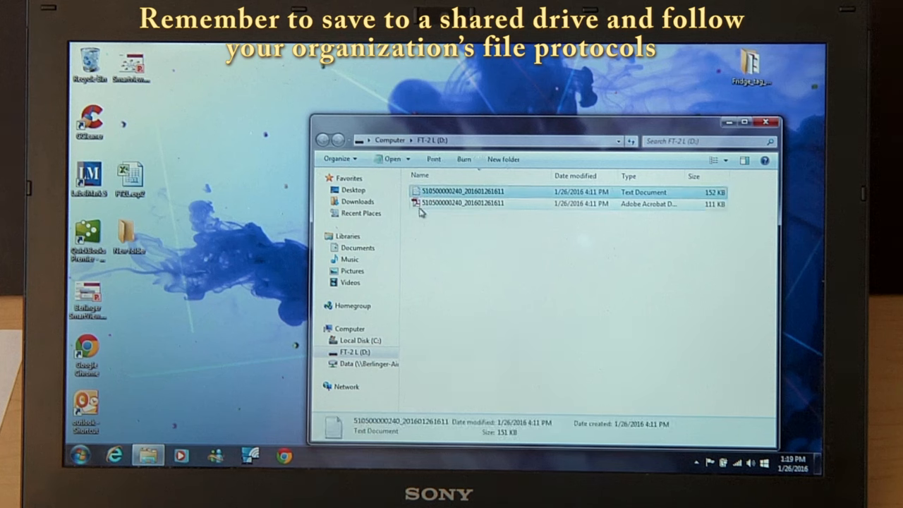
{"action": "left_click", "coordinate": [459, 204]}
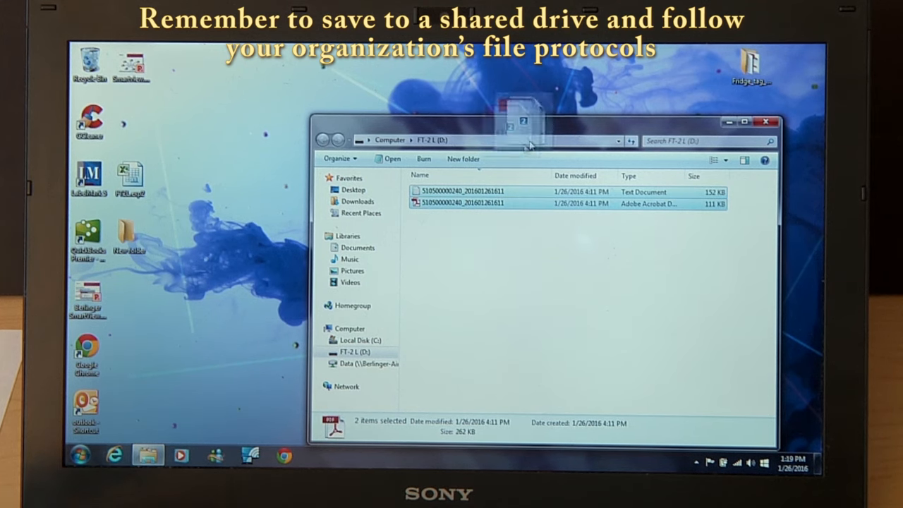
{"action": "left_click_drag", "start_coordinate": [522, 127], "coordinate": [751, 60]}
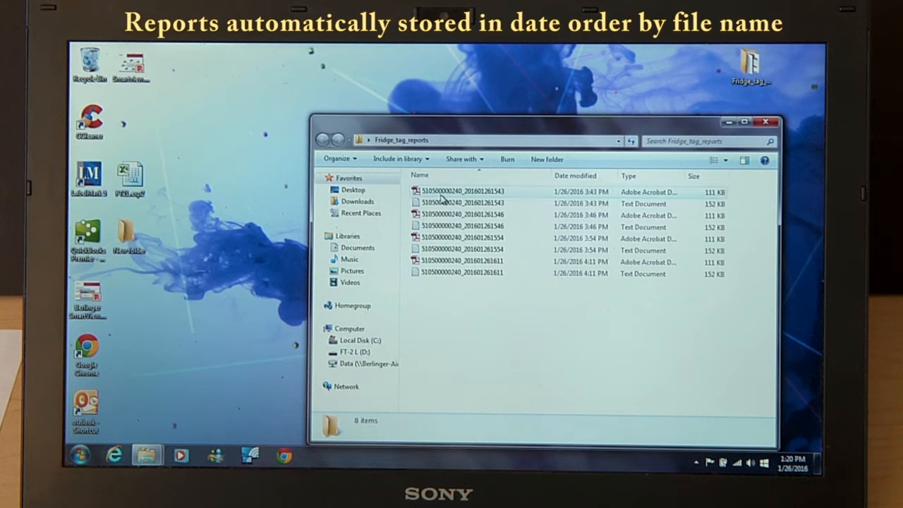
{"action": "mouse_move", "coordinate": [473, 202]}
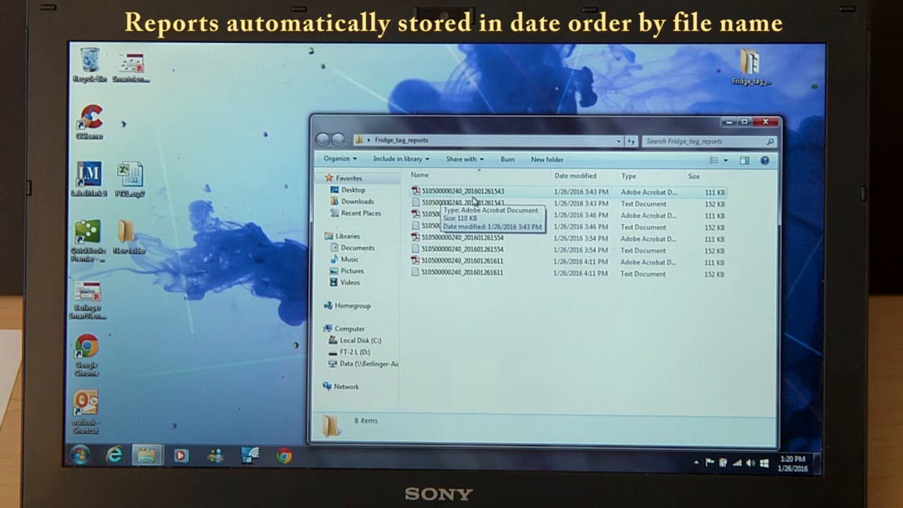
{"action": "mouse_move", "coordinate": [480, 212]}
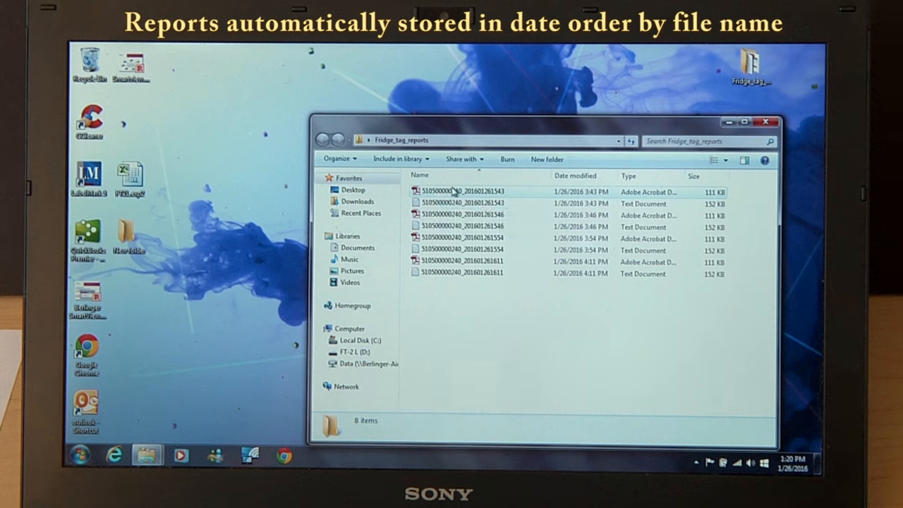
{"action": "mouse_move", "coordinate": [455, 191]}
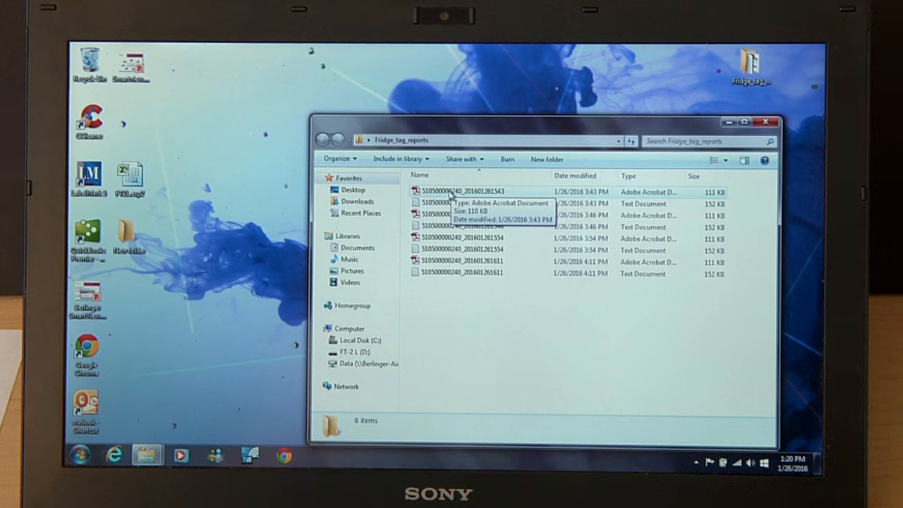
{"action": "double_click", "coordinate": [462, 191]}
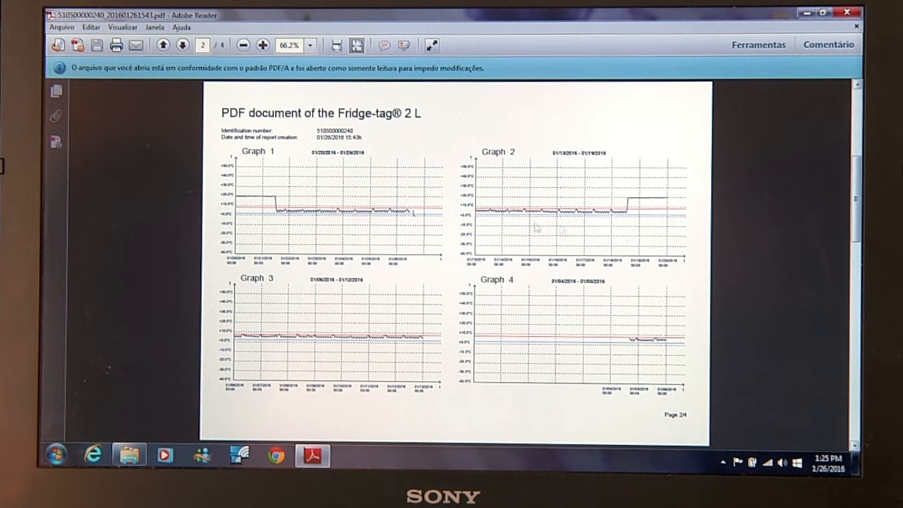
{"action": "mouse_move", "coordinate": [370, 250]}
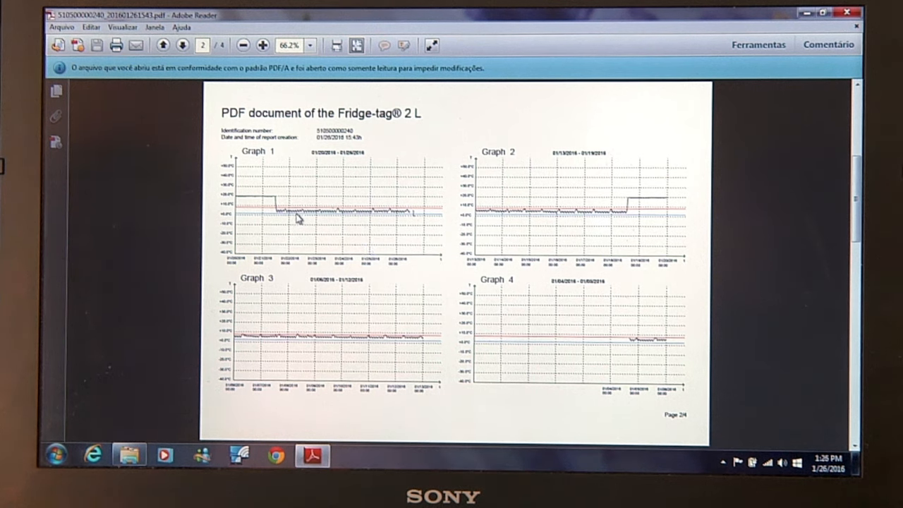
{"action": "mouse_move", "coordinate": [274, 206]}
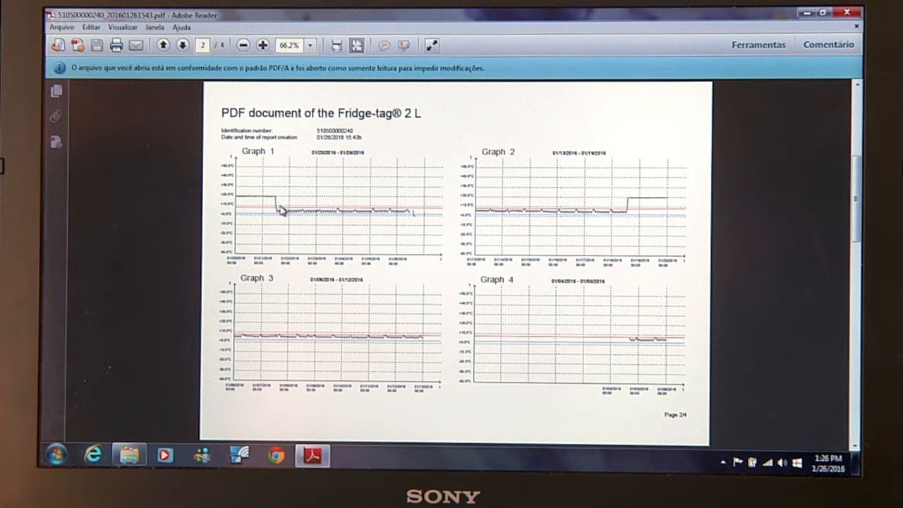
{"action": "mouse_move", "coordinate": [334, 221]}
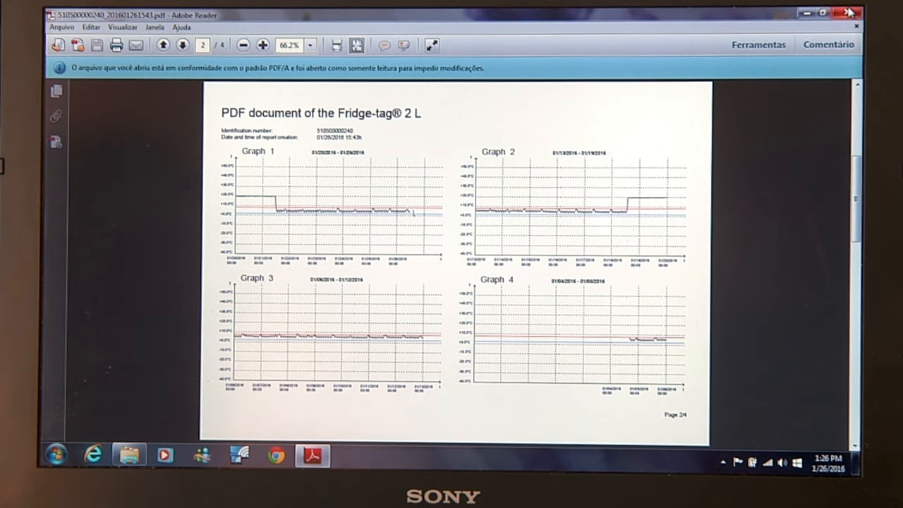
{"action": "left_click", "coordinate": [849, 12]}
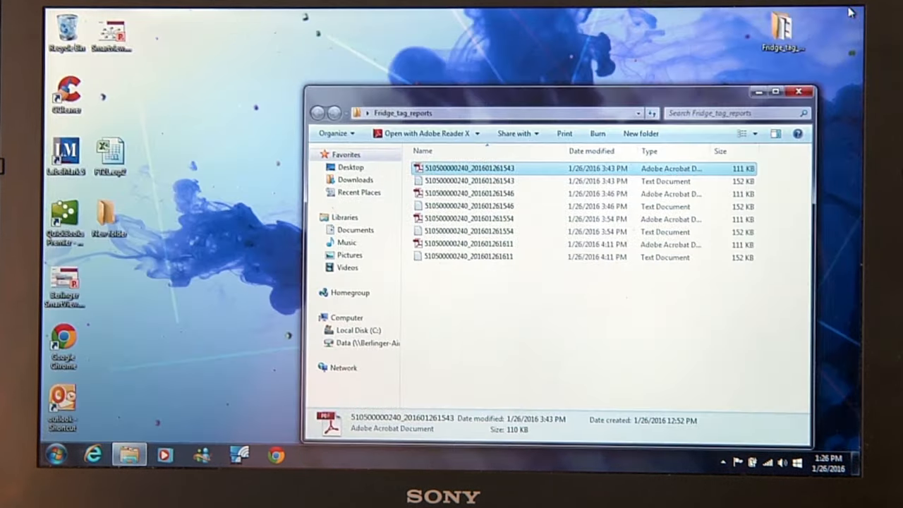
{"action": "mouse_move", "coordinate": [469, 181]}
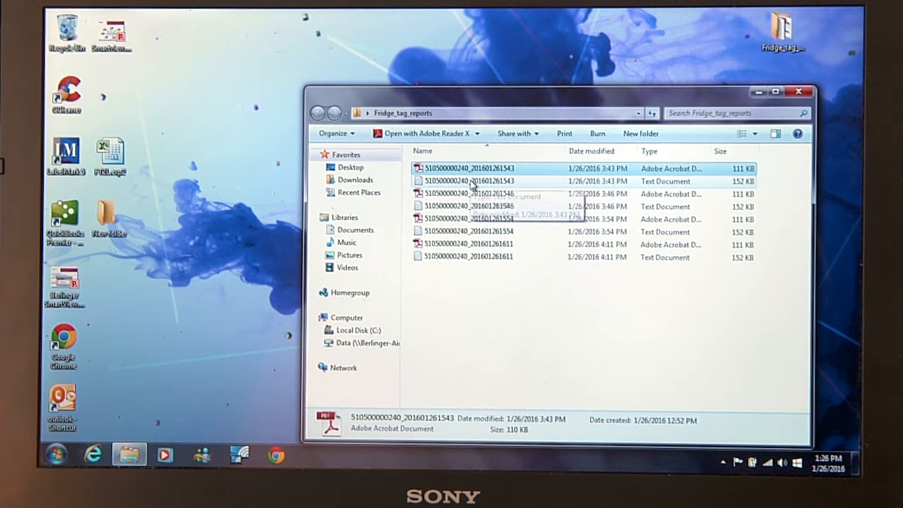
{"action": "double_click", "coordinate": [473, 180]}
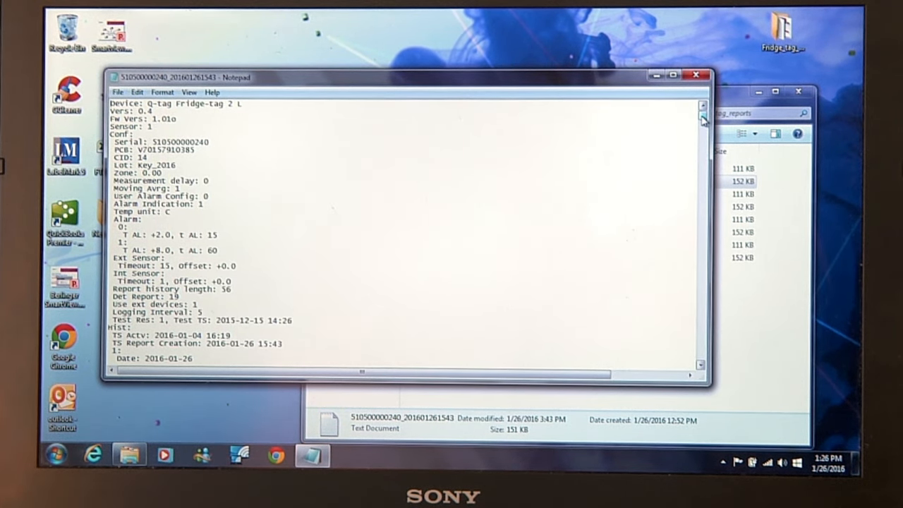
{"action": "scroll", "scroll_direction": "down", "scroll_amount": 3}
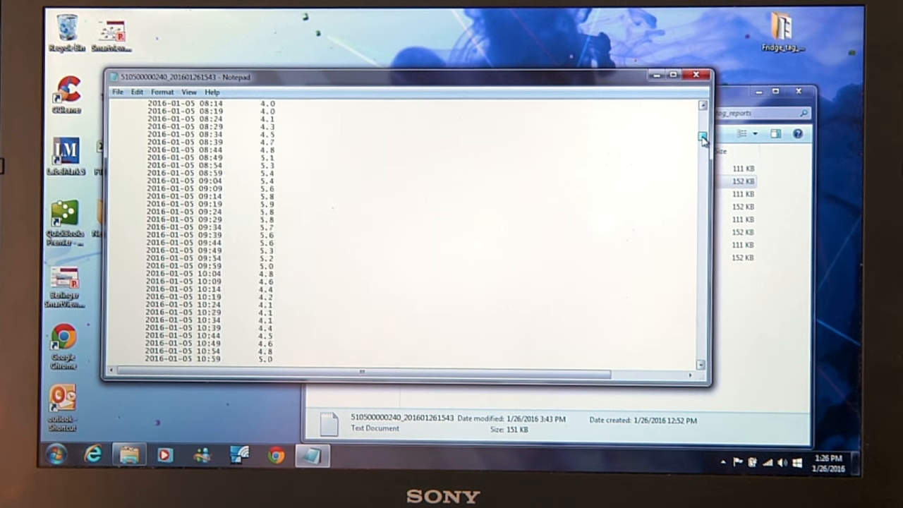
{"action": "left_click", "coordinate": [702, 134]}
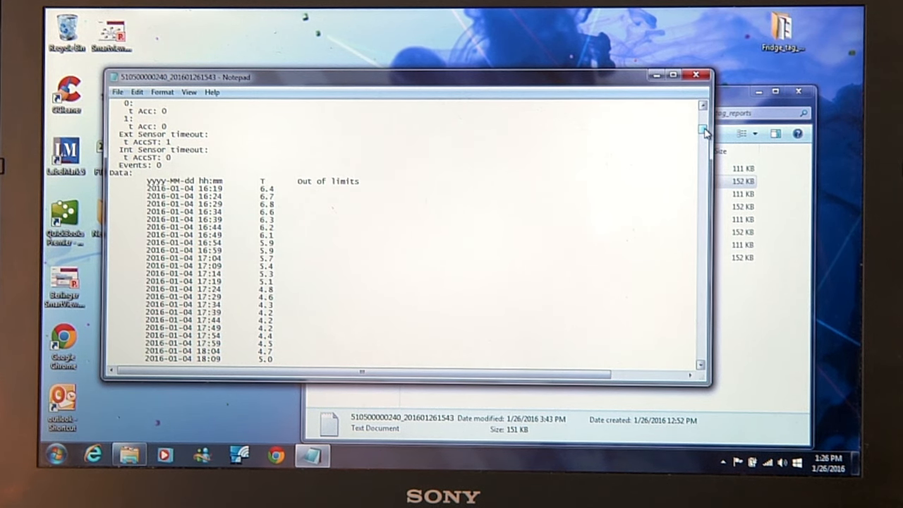
{"action": "scroll", "scroll_direction": "down", "scroll_amount": 3}
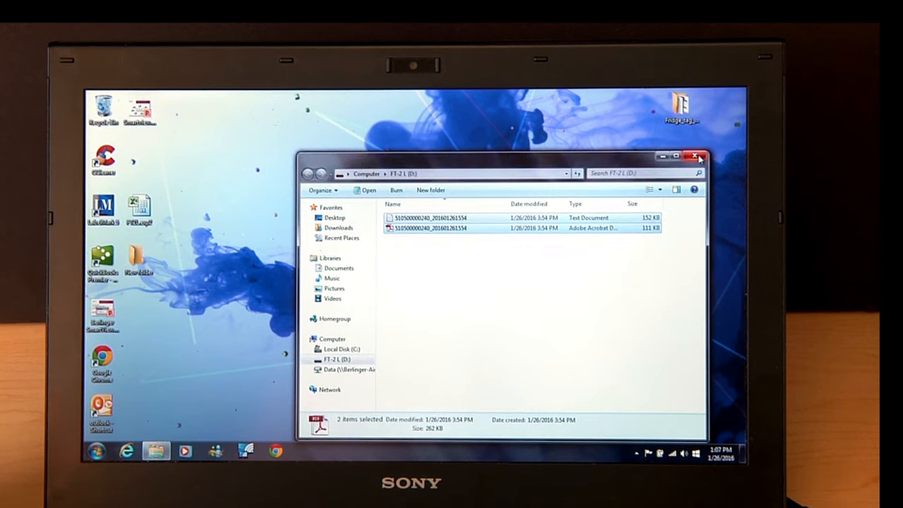
Step: Close the FT-2 L (D:) window and show the hidden notification-area icons
{"action": "left_click", "coordinate": [694, 155]}
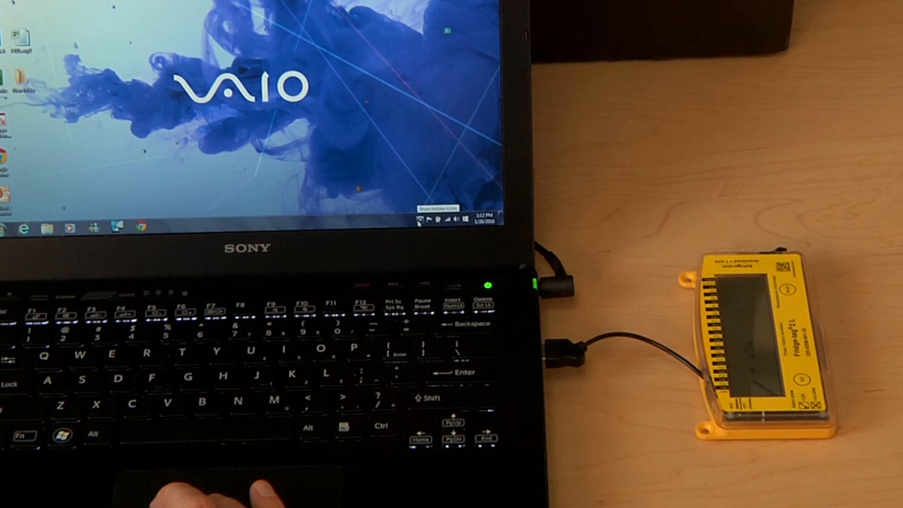
{"action": "left_click", "coordinate": [419, 223]}
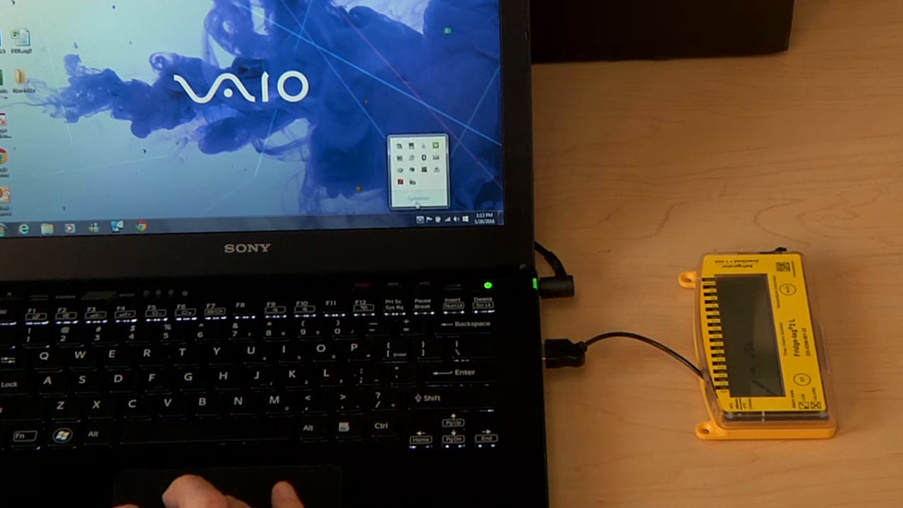